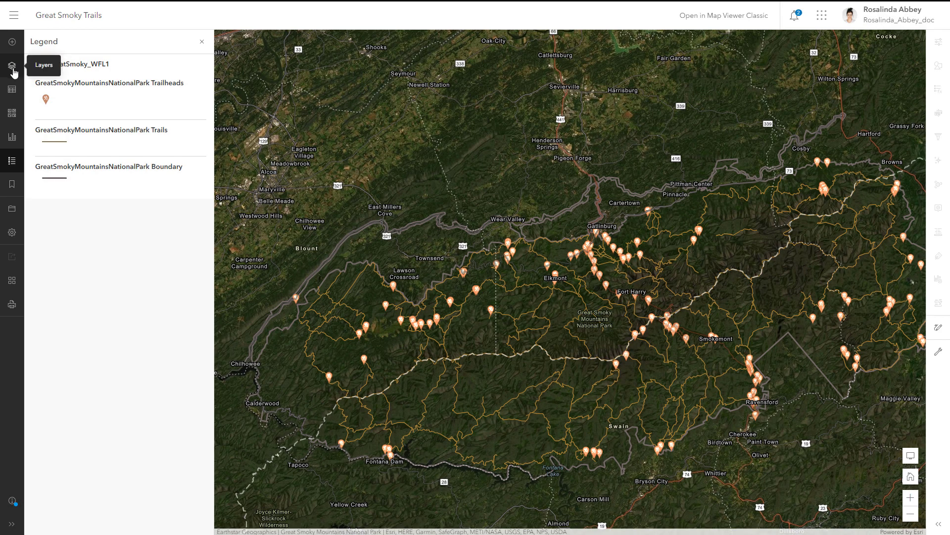
# - Add CampingGreatSmoky from My Organization content to the Great Smoky Trails map
pyautogui.click(12, 65)
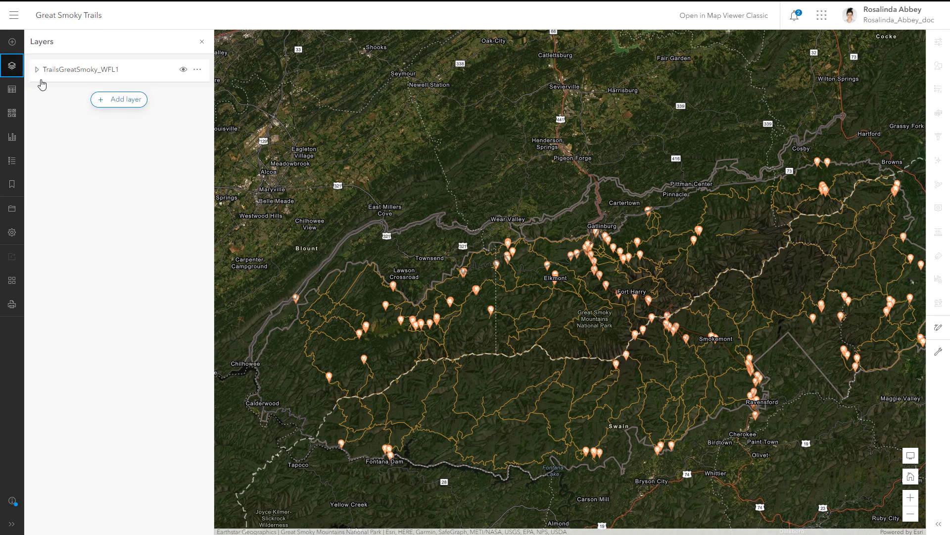
pyautogui.click(118, 99)
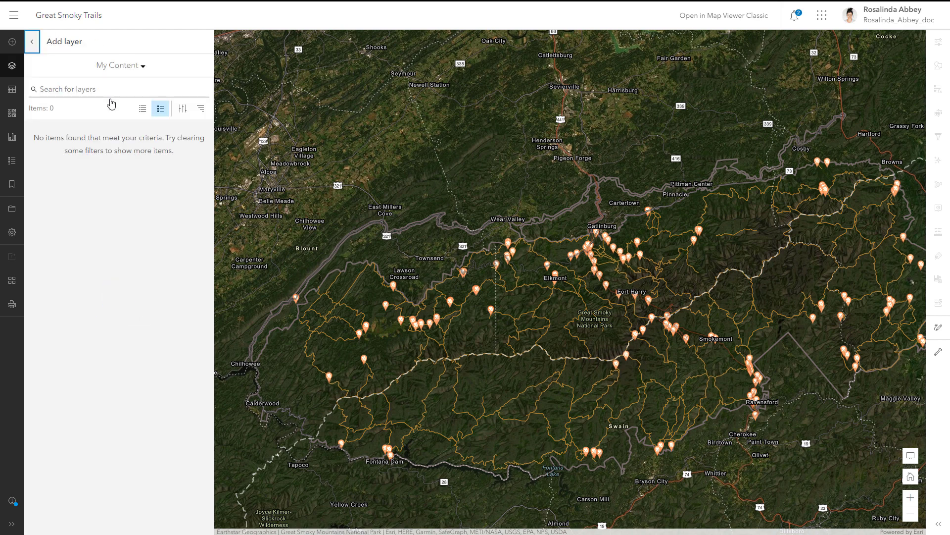
pyautogui.click(120, 65)
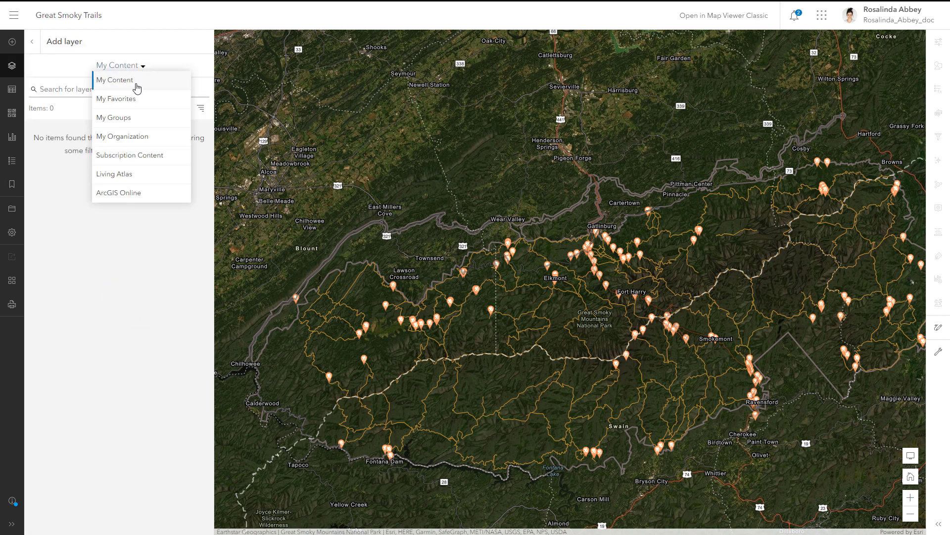
pyautogui.click(122, 136)
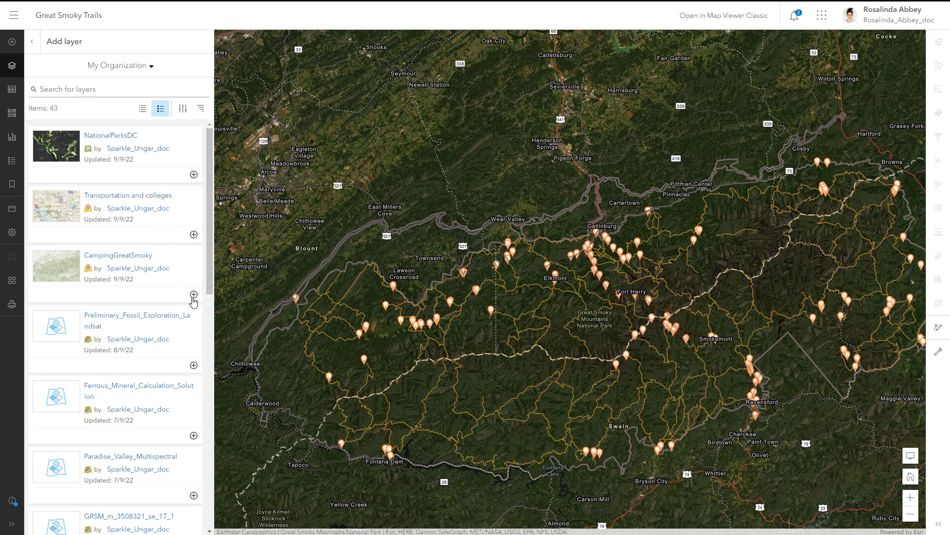
pyautogui.click(193, 295)
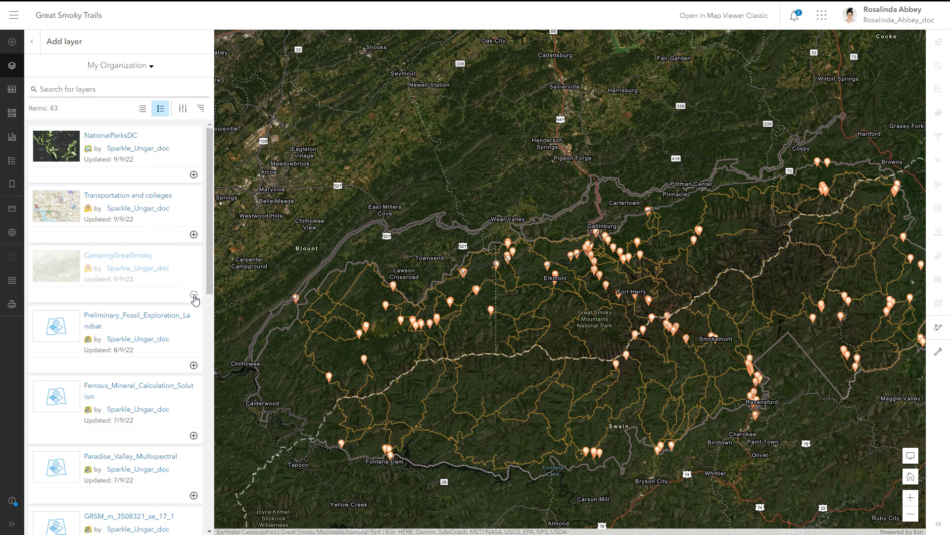
pyautogui.click(193, 295)
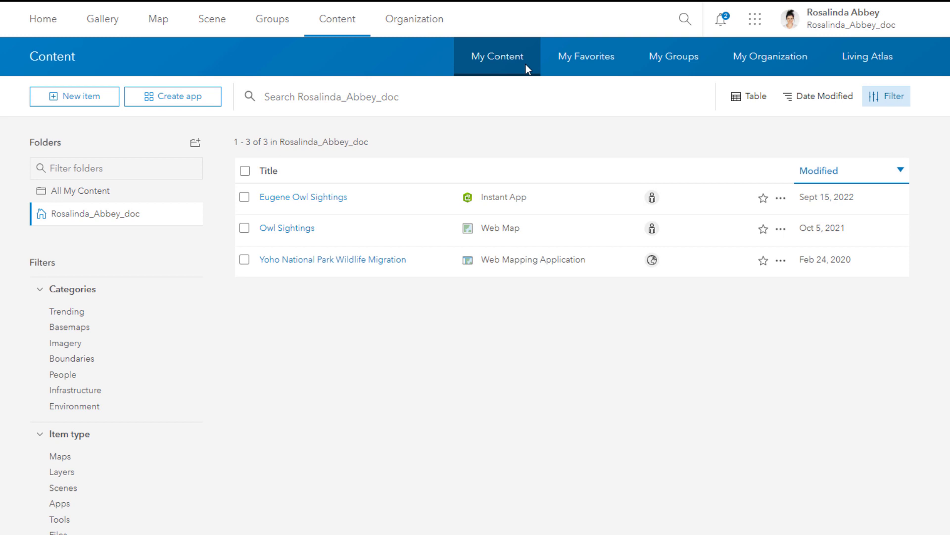
# - Show the organization's shared content filtered to feature layers only
pyautogui.click(586, 56)
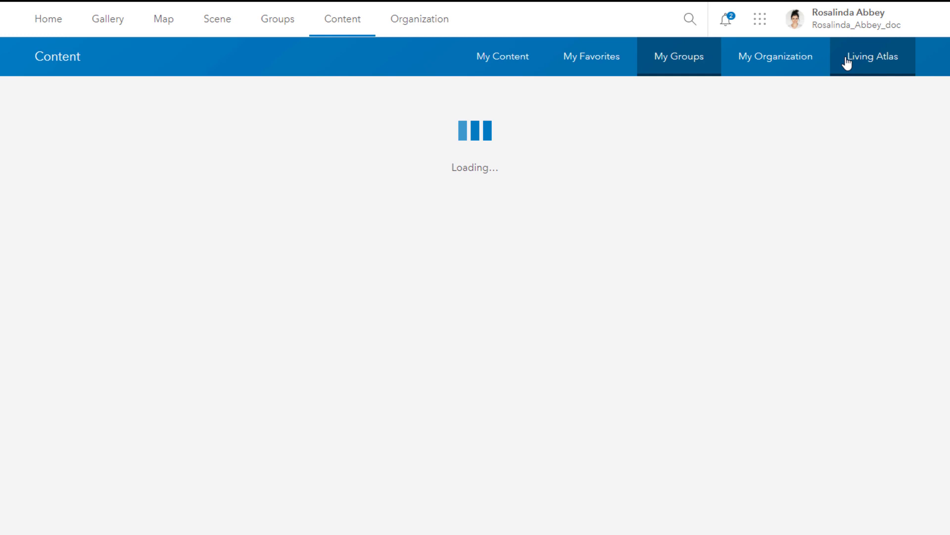
pyautogui.click(775, 57)
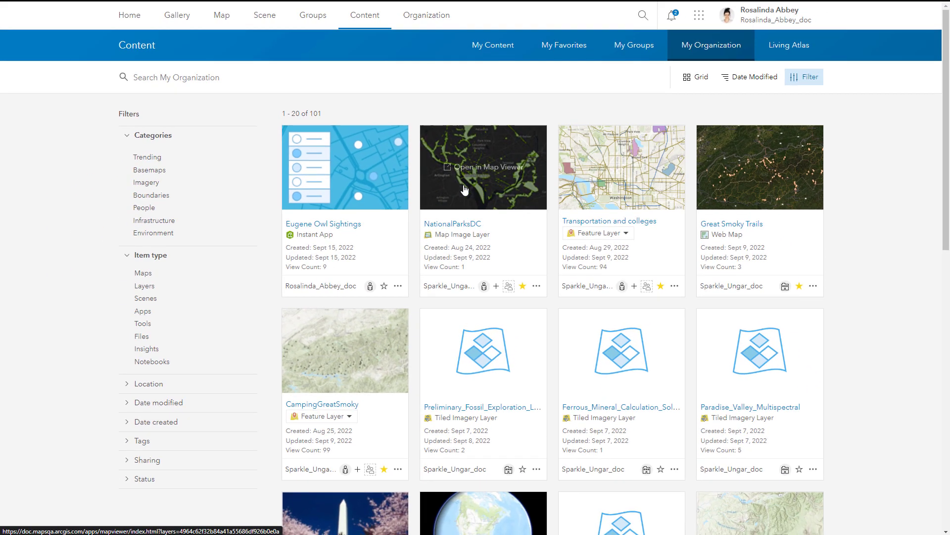
pyautogui.click(144, 285)
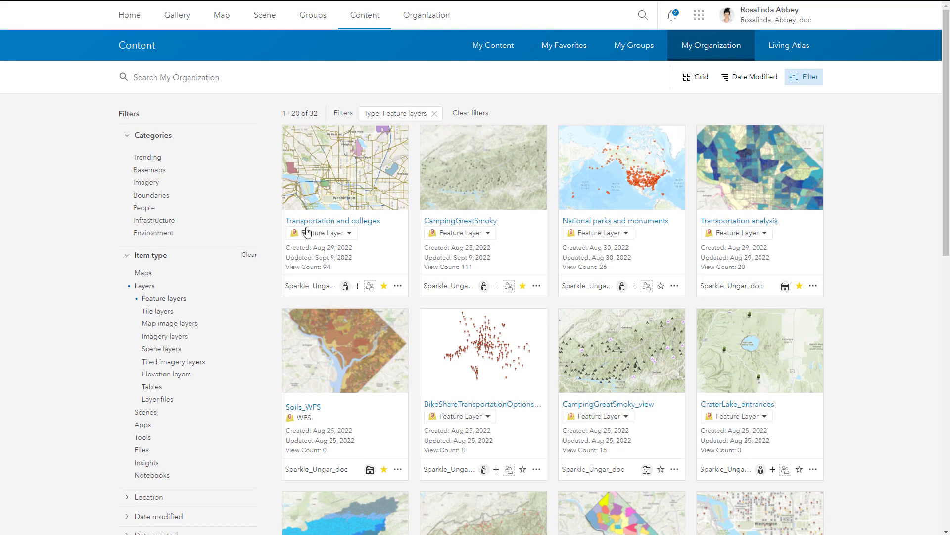
# - Open the Transportation and colleges item in Map Viewer
pyautogui.click(333, 220)
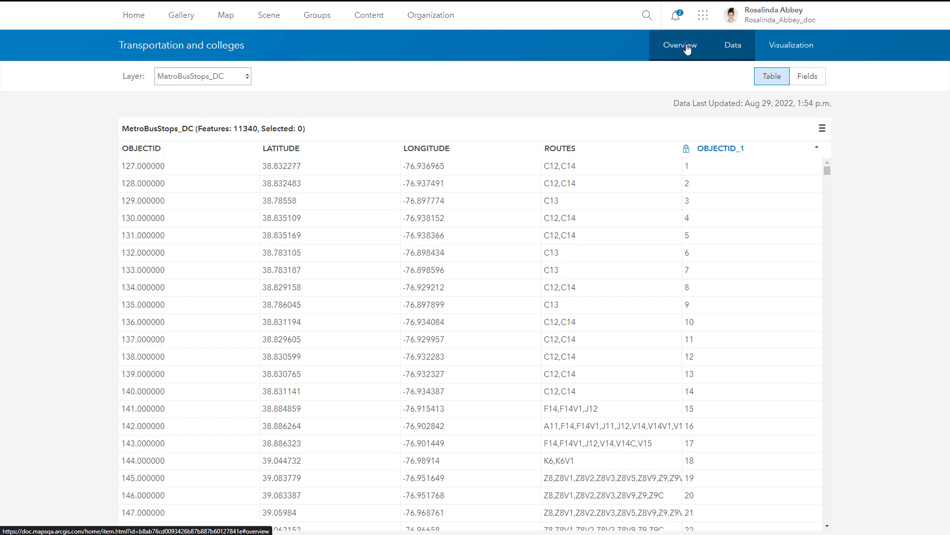
pyautogui.click(680, 45)
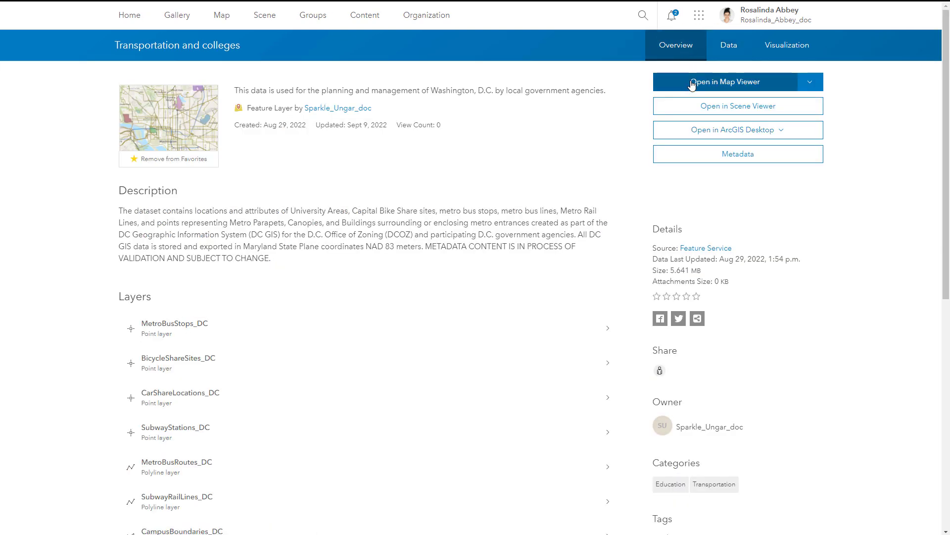
pyautogui.click(730, 81)
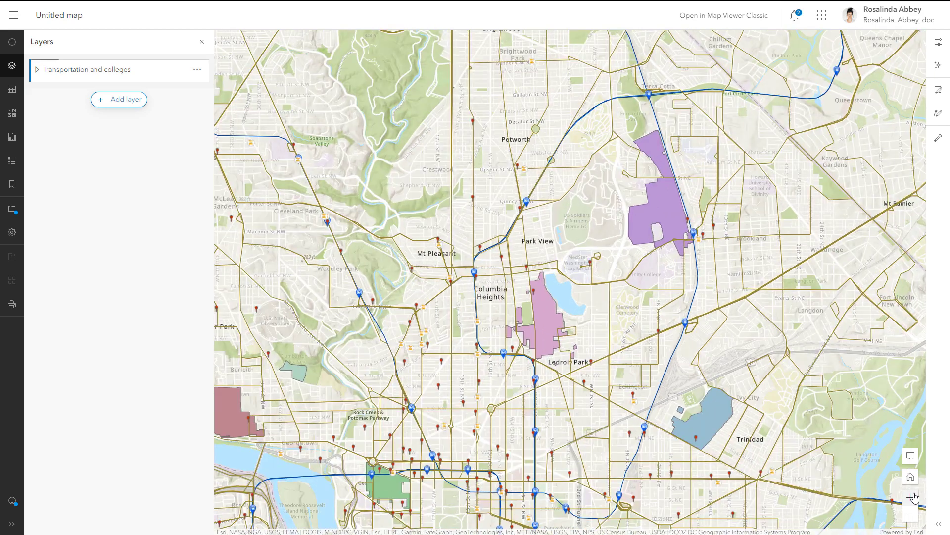
# - Set TEMPORARY_ to YES on the 1st & M St NE feature and update it
pyautogui.click(939, 90)
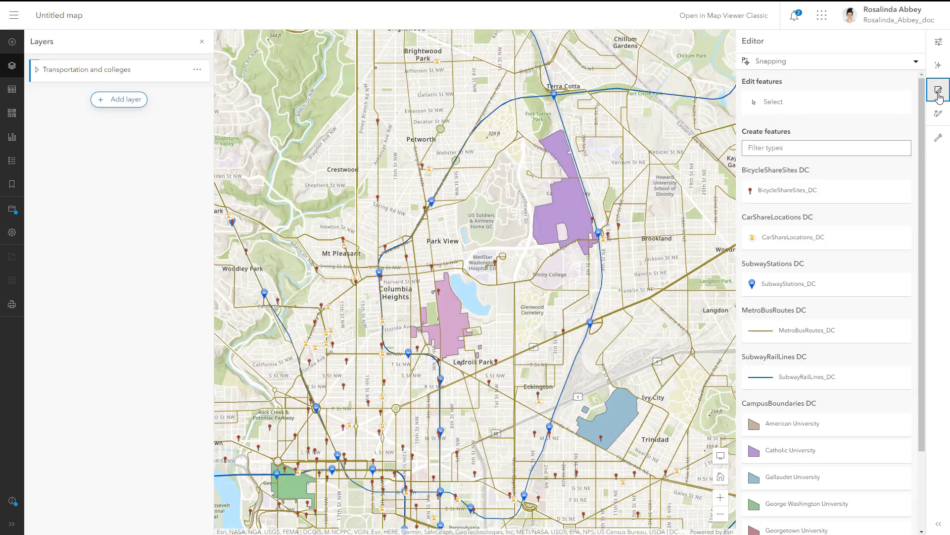
pyautogui.click(773, 101)
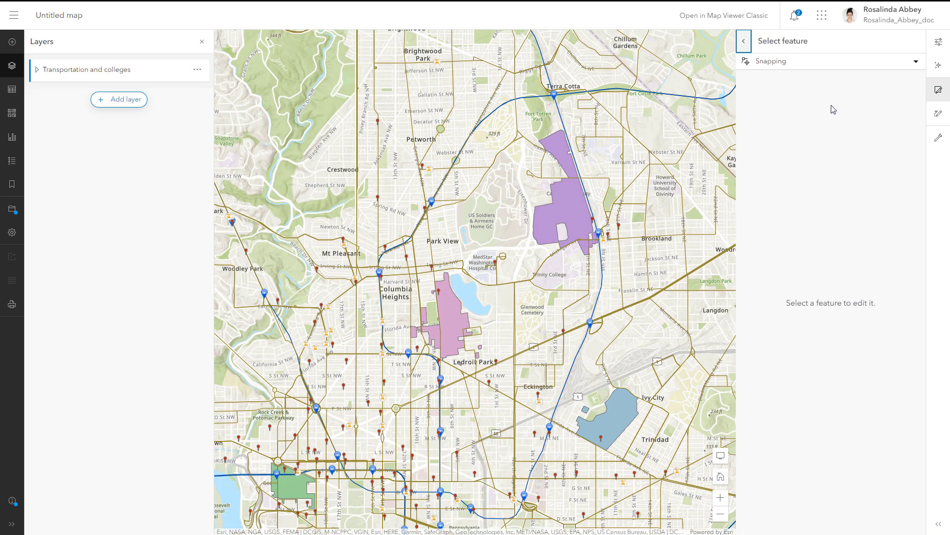
pyautogui.moveTo(538, 440)
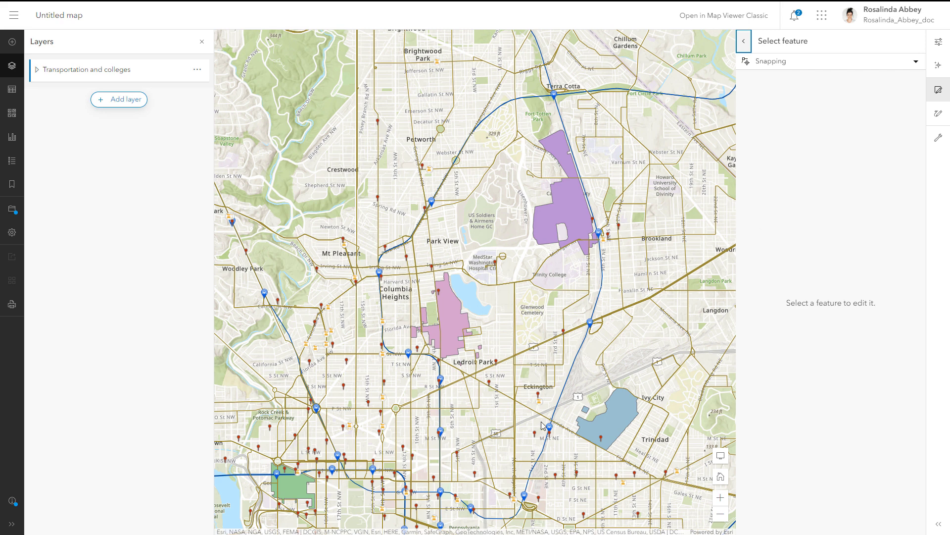
pyautogui.click(552, 438)
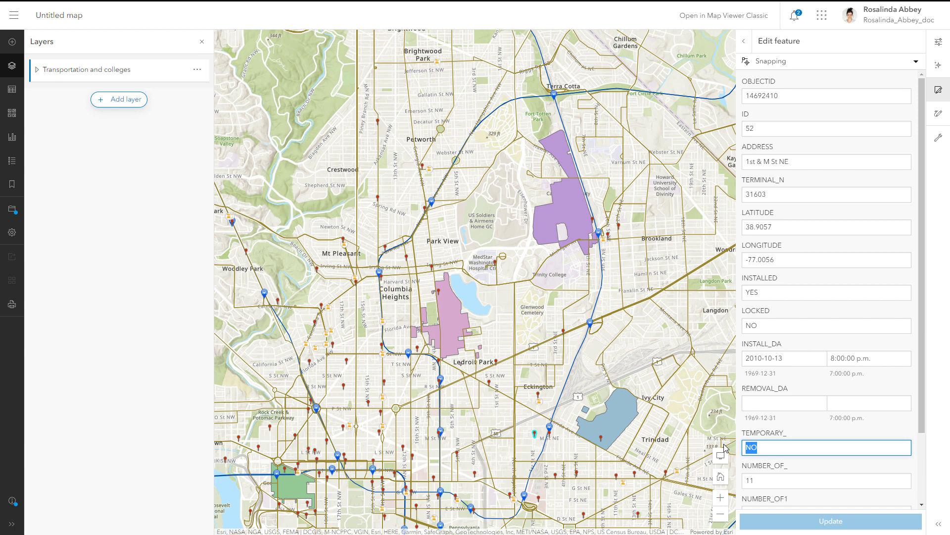
pyautogui.write('YES')
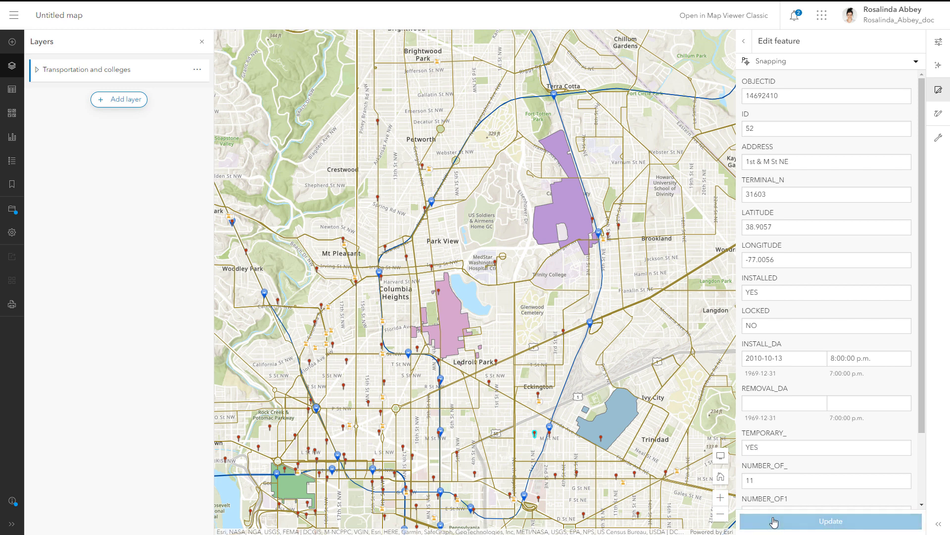
pyautogui.click(833, 521)
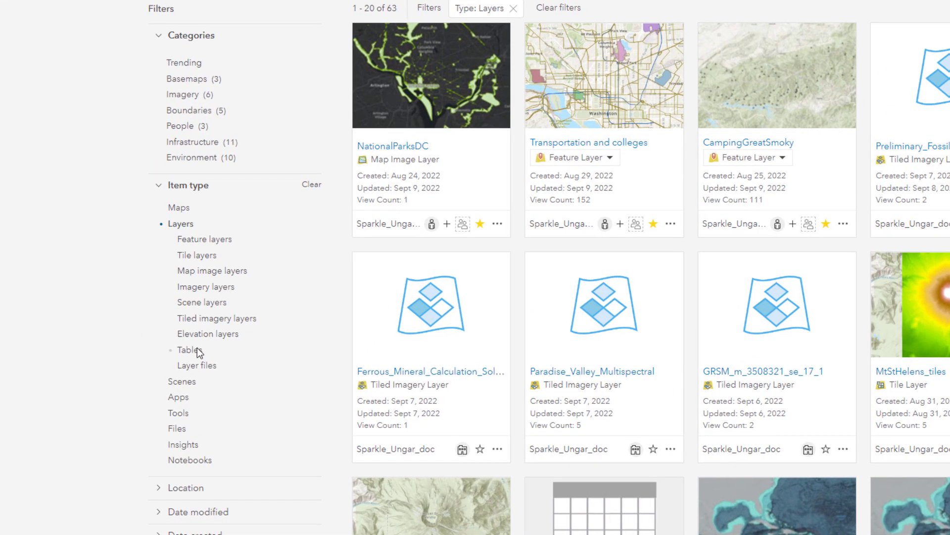
# - Filter to Tables and view National parks by agency's Open in ArcGIS Desktop options
pyautogui.click(189, 349)
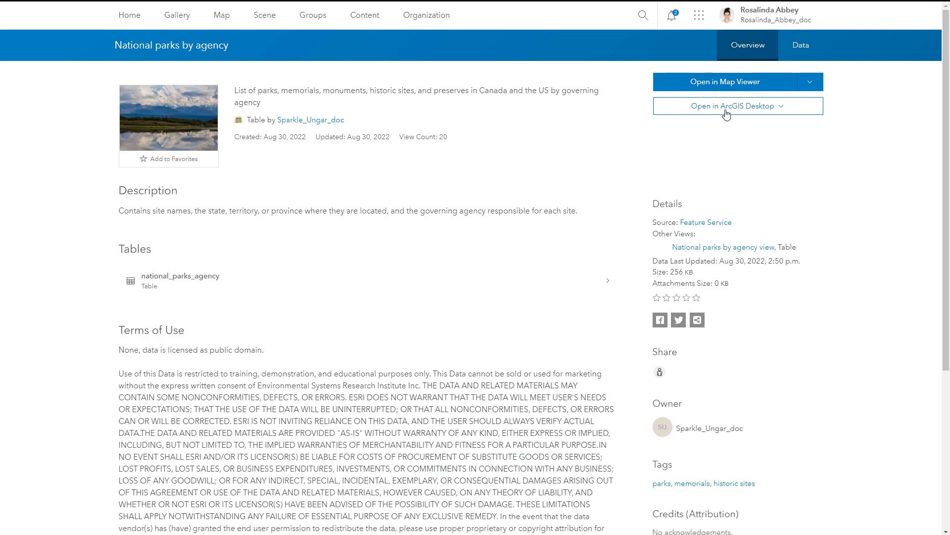
pyautogui.click(804, 45)
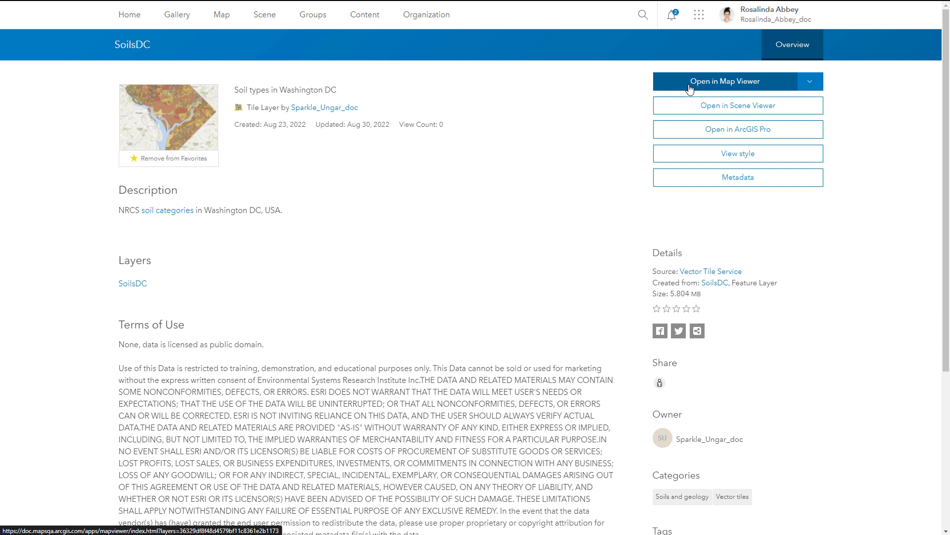
# - Open SoilsDC on a new map and inspect its basemap layers
pyautogui.click(725, 81)
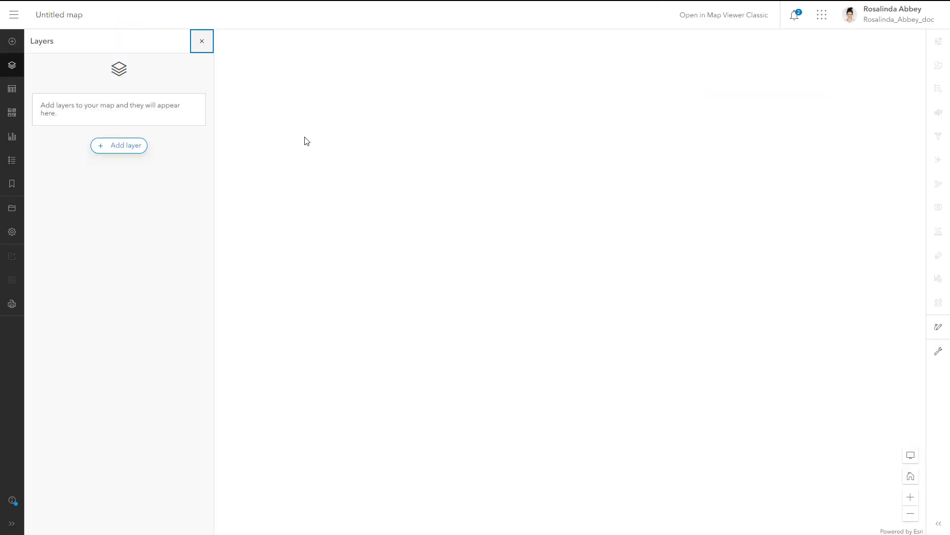
pyautogui.click(13, 113)
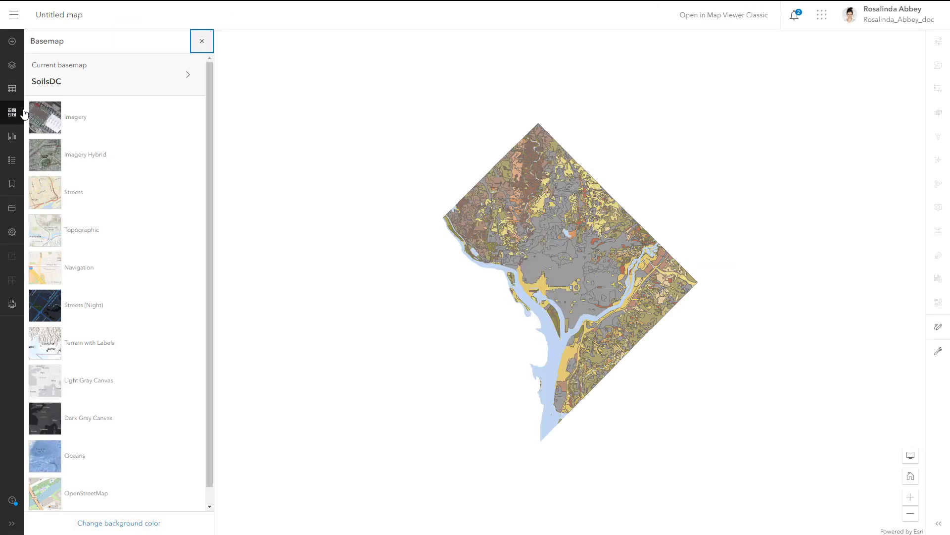
pyautogui.click(188, 75)
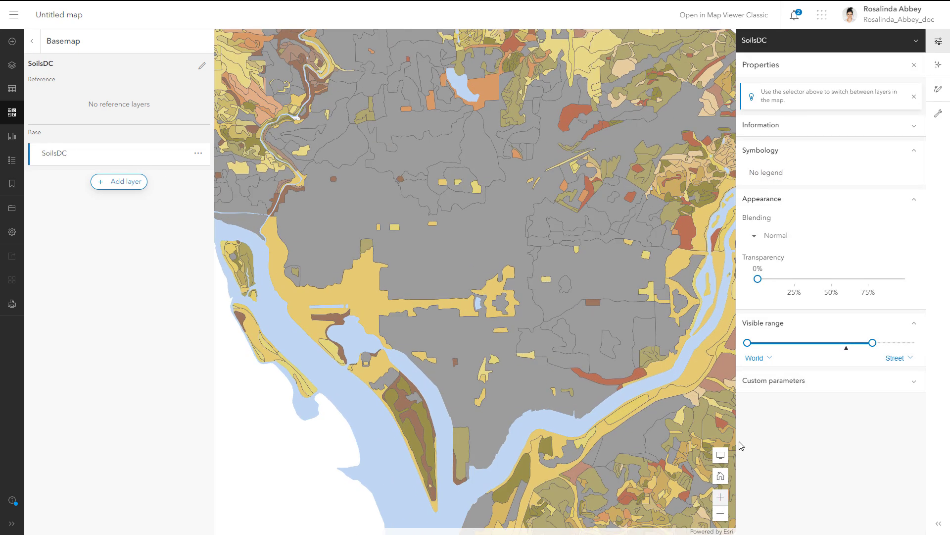
# - Apply Invert and Sepia effects, then pan to the labelled contour hills
pyautogui.click(943, 65)
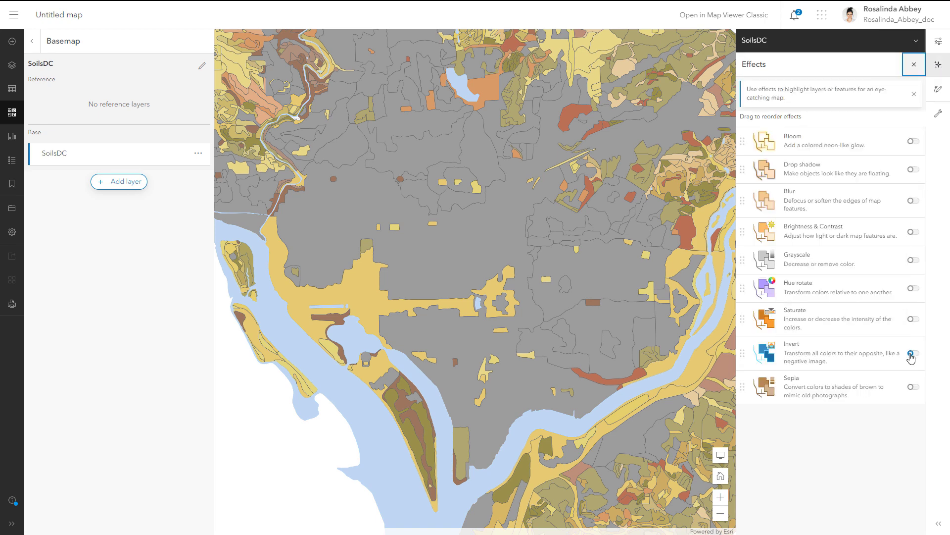
pyautogui.click(913, 352)
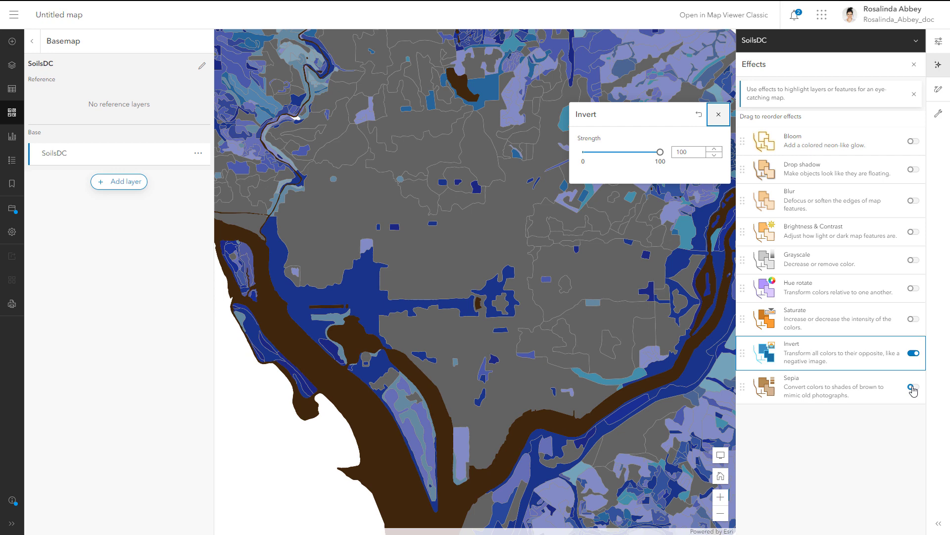
pyautogui.click(914, 385)
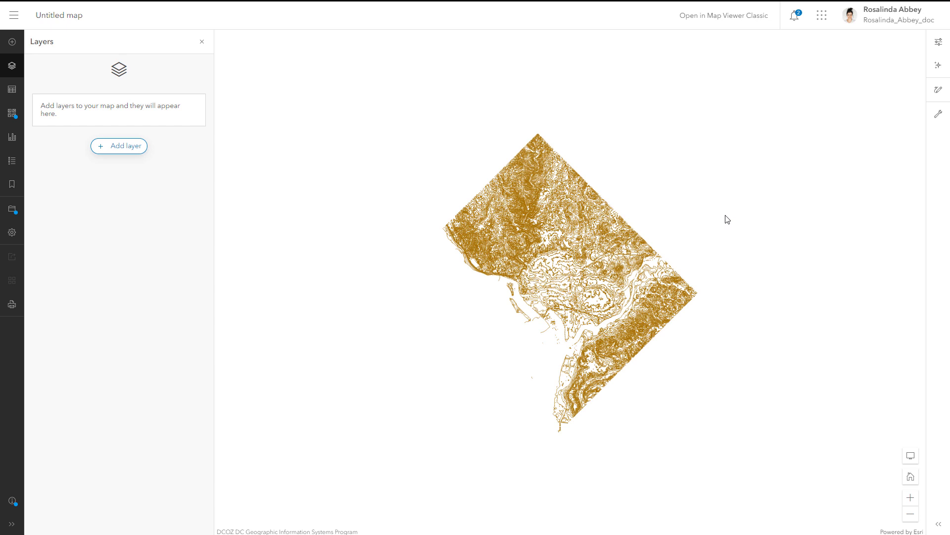
pyautogui.moveTo(670, 244)
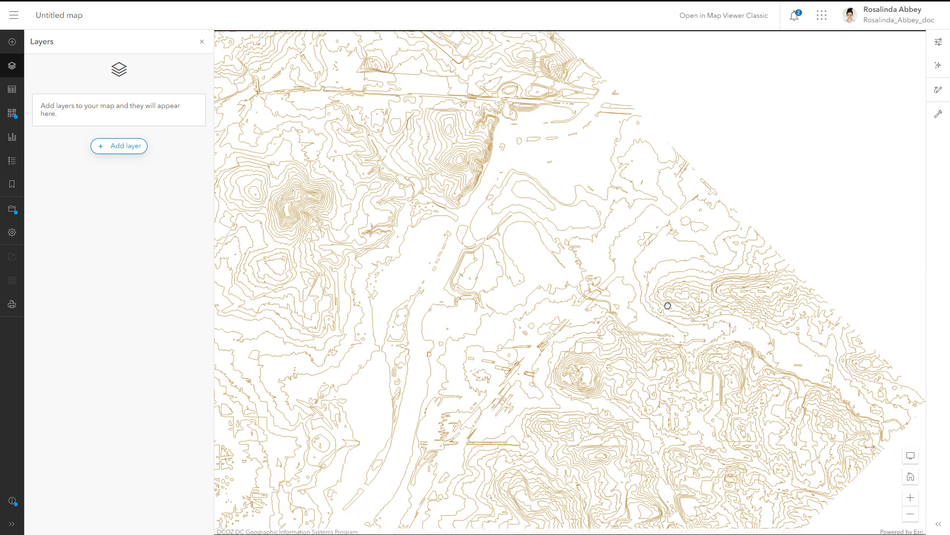
pyautogui.moveTo(668, 305); pyautogui.dragTo(585, 286)
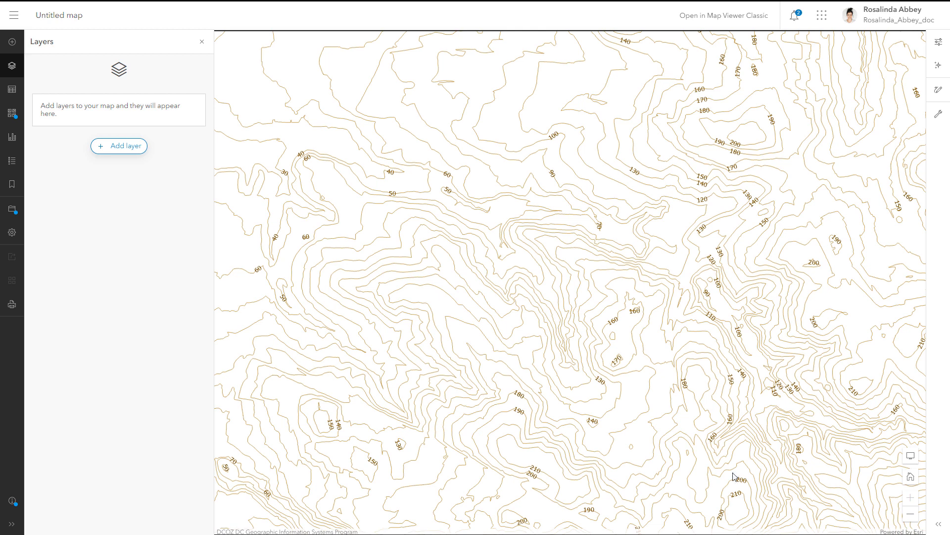
pyautogui.moveTo(699, 446)
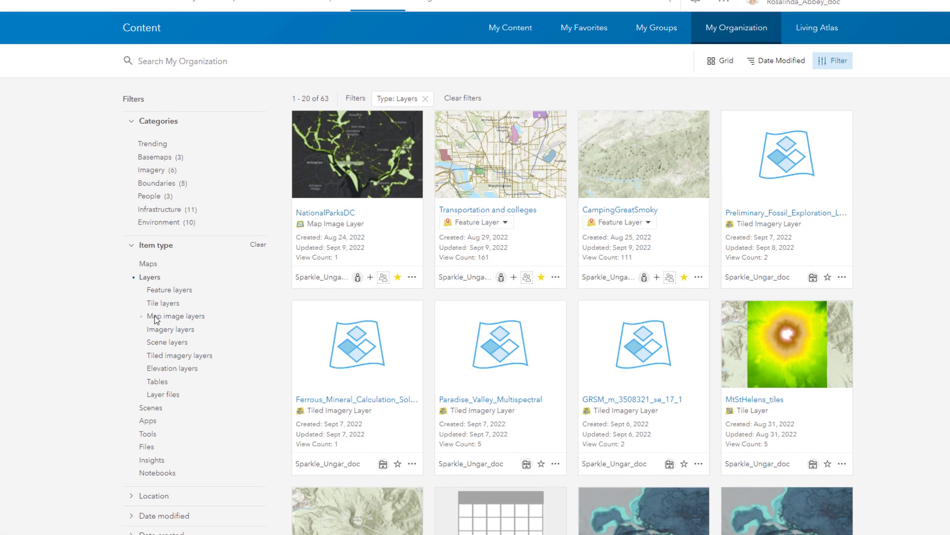
pyautogui.click(176, 316)
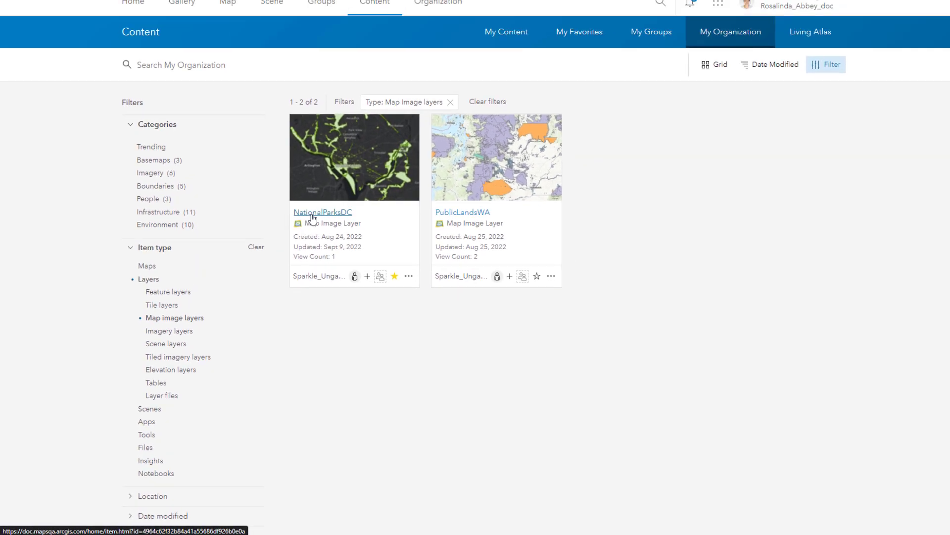
pyautogui.click(322, 212)
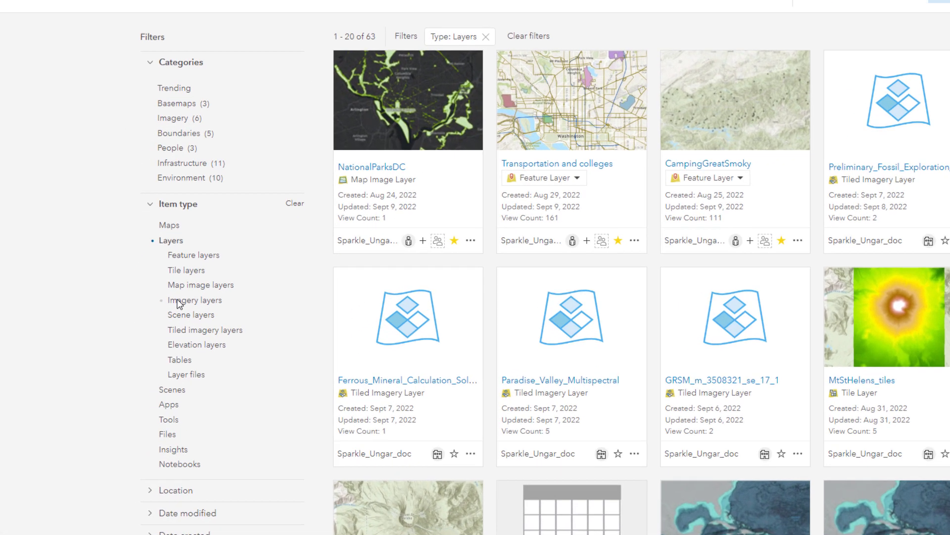
# - Filter to imagery layers and open Ortho_2021 in Map Viewer
pyautogui.click(195, 300)
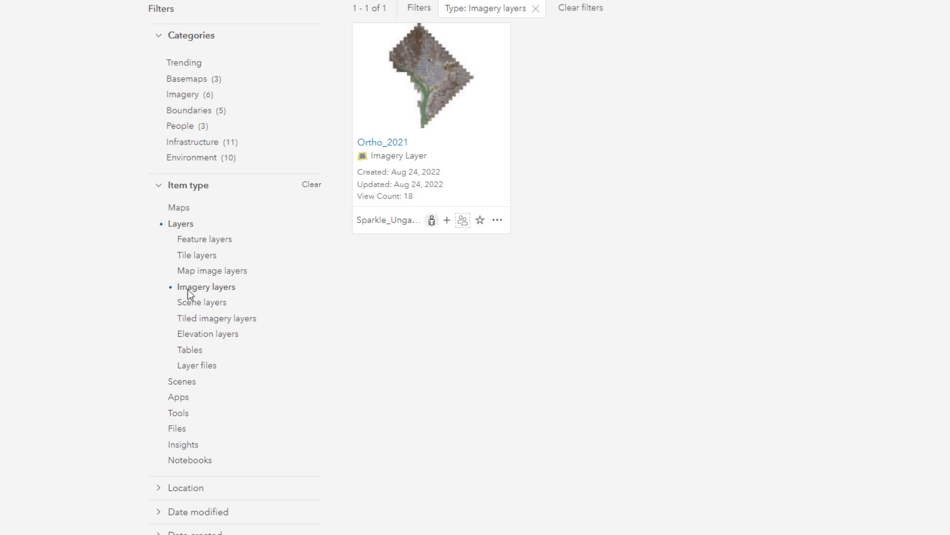
pyautogui.click(216, 318)
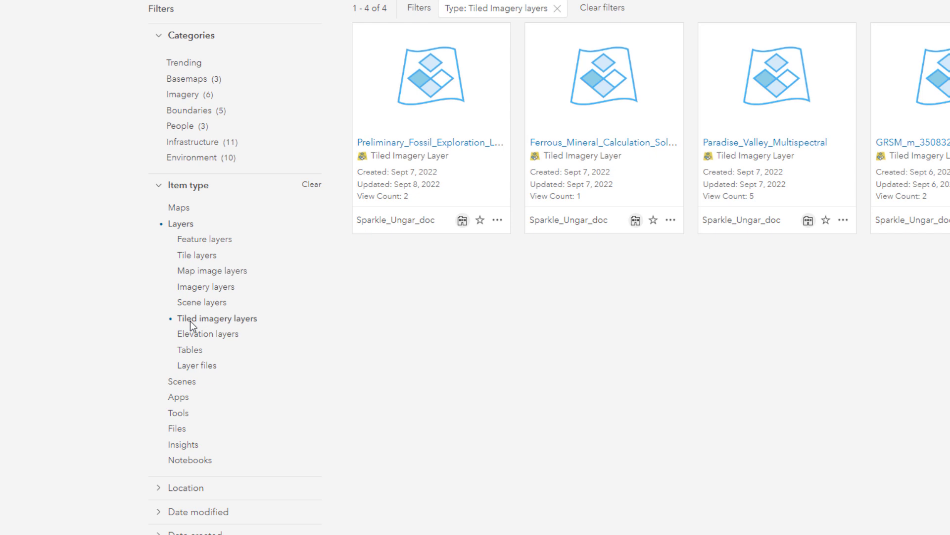
pyautogui.click(206, 287)
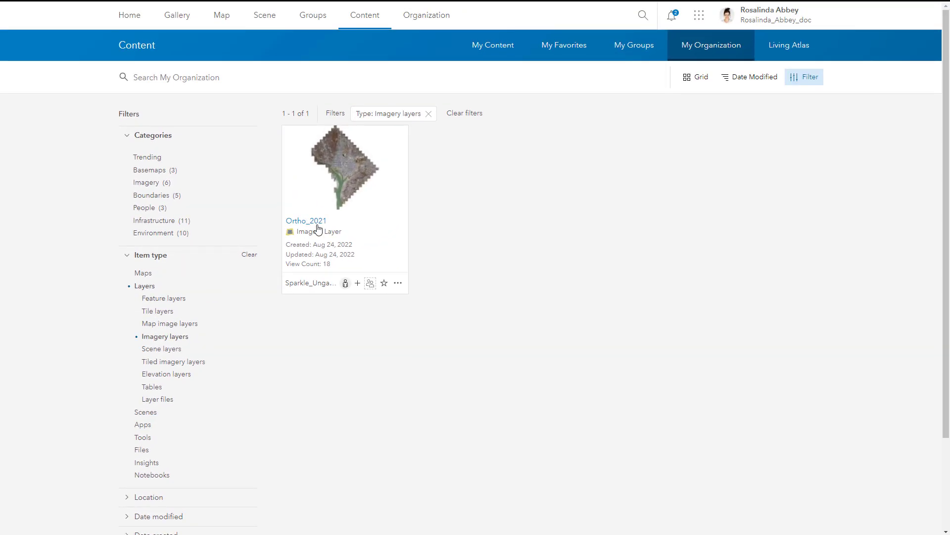
pyautogui.click(306, 221)
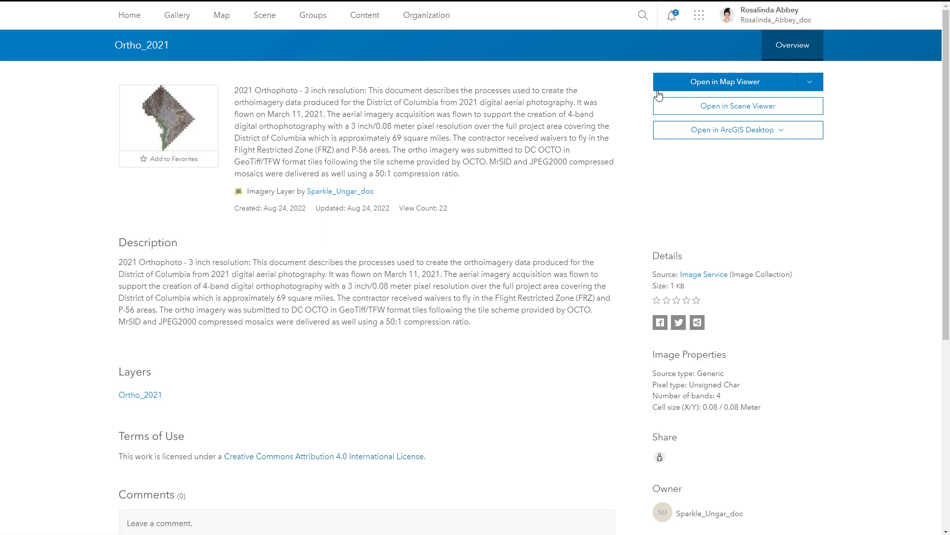
pyautogui.click(725, 82)
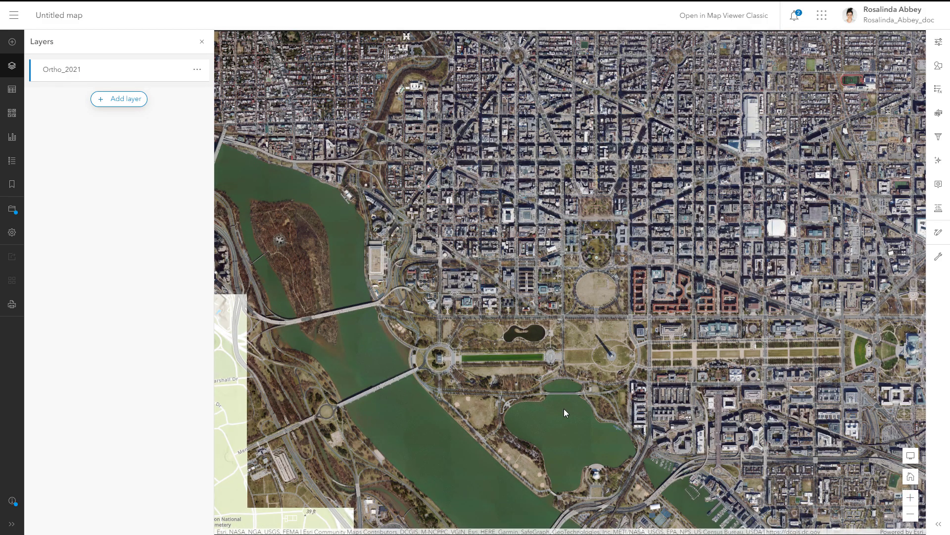
# - View Paradise_Valley_Multispectral on a map and zoom into its river and lake
pyautogui.click(565, 412)
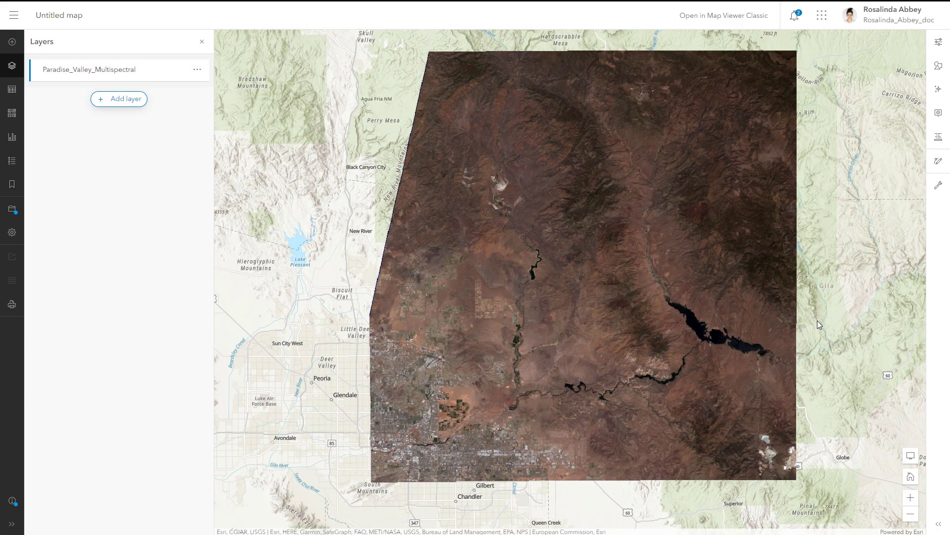
pyautogui.moveTo(525, 340)
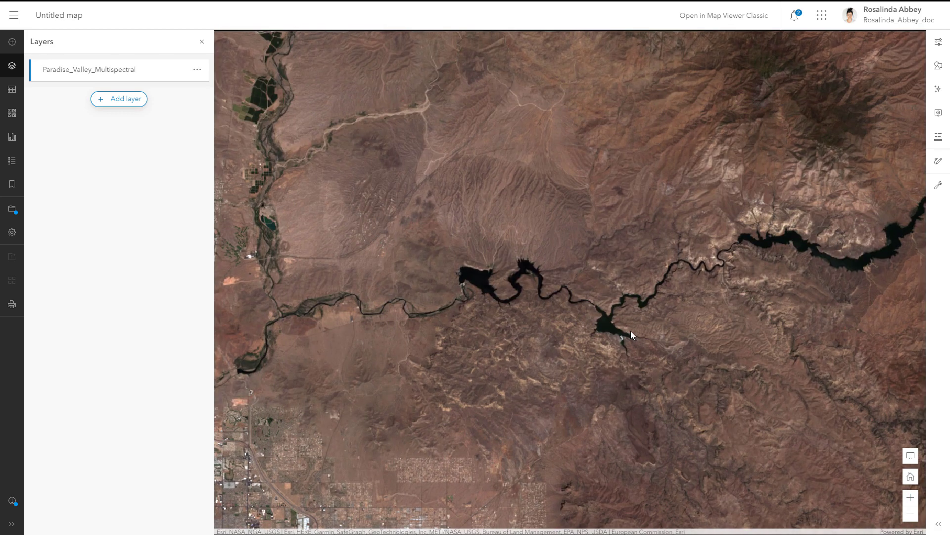
pyautogui.click(631, 335)
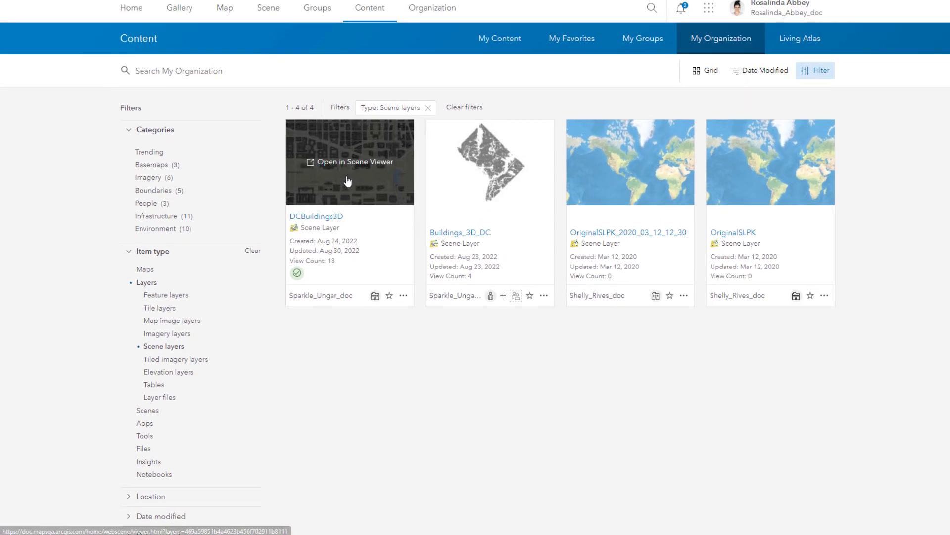
# - Open DCBuildings3D in Scene Viewer, then return to the Layers content list
pyautogui.click(349, 162)
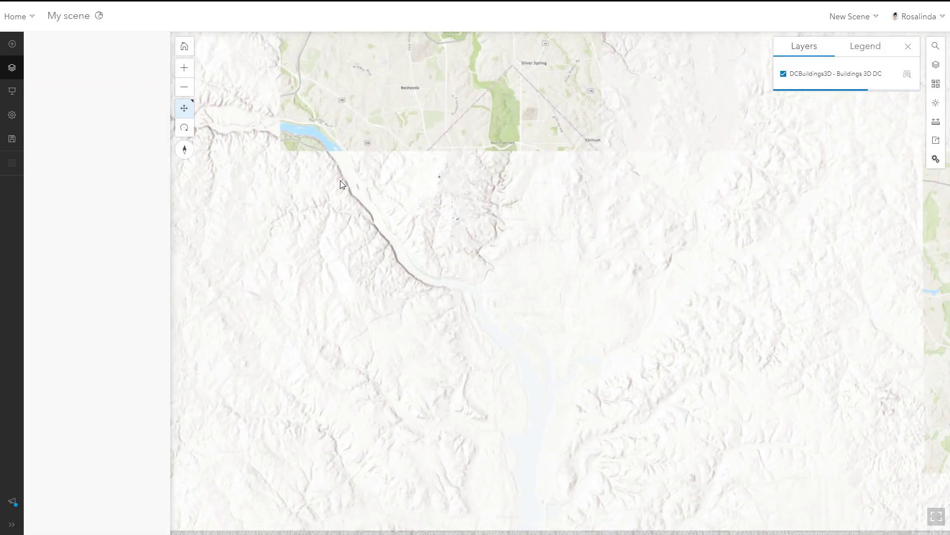
pyautogui.click(11, 70)
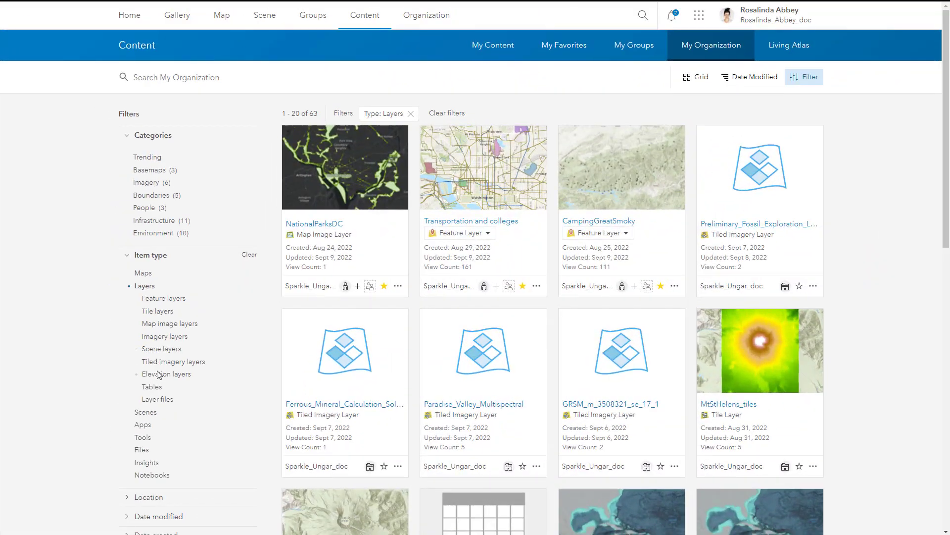
# - Filter organization content to elevation layers and open the bathymetric chart item
pyautogui.click(167, 374)
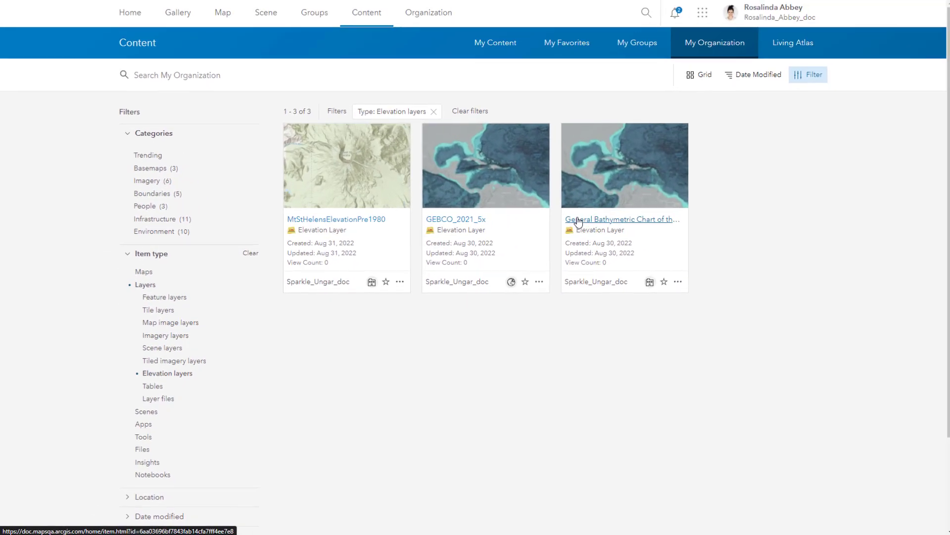
pyautogui.click(621, 220)
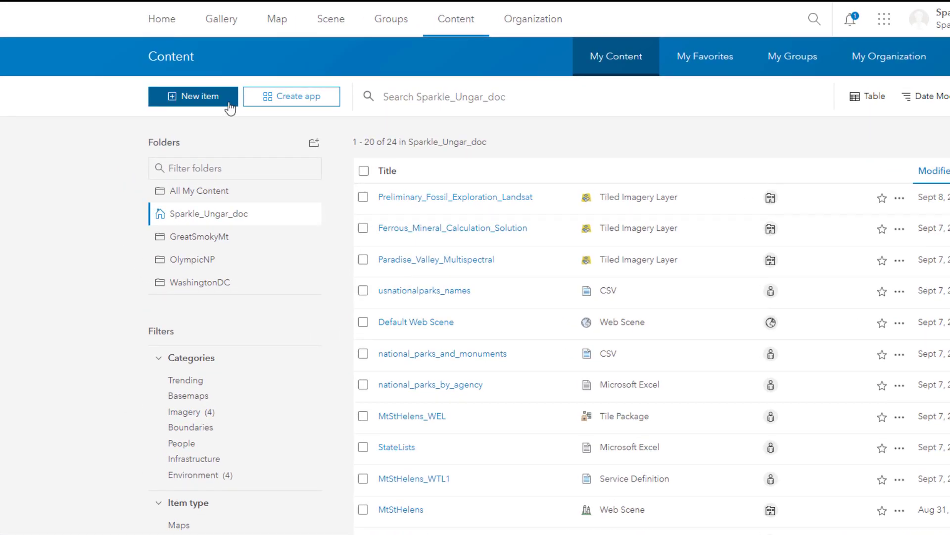
# - Start adding a new content item from My Content
pyautogui.click(194, 96)
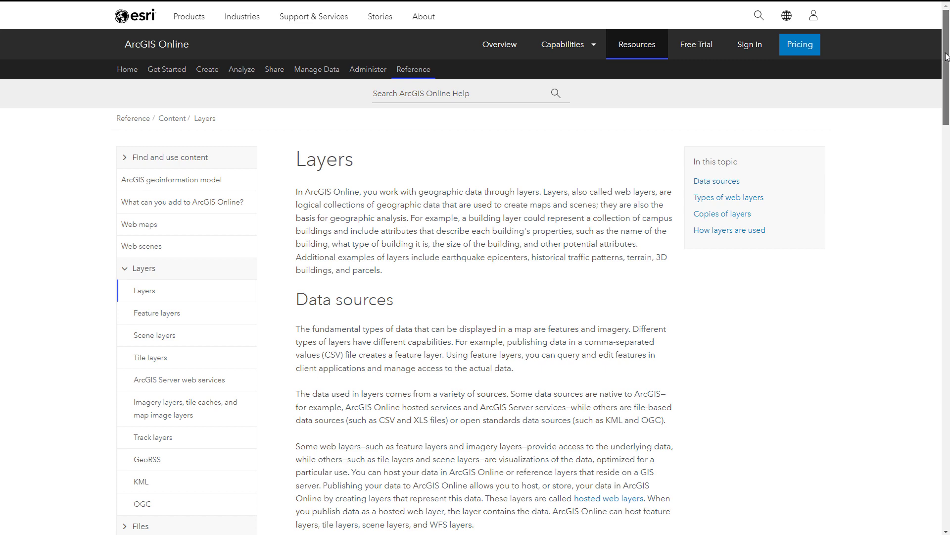
pyautogui.scroll(-3)
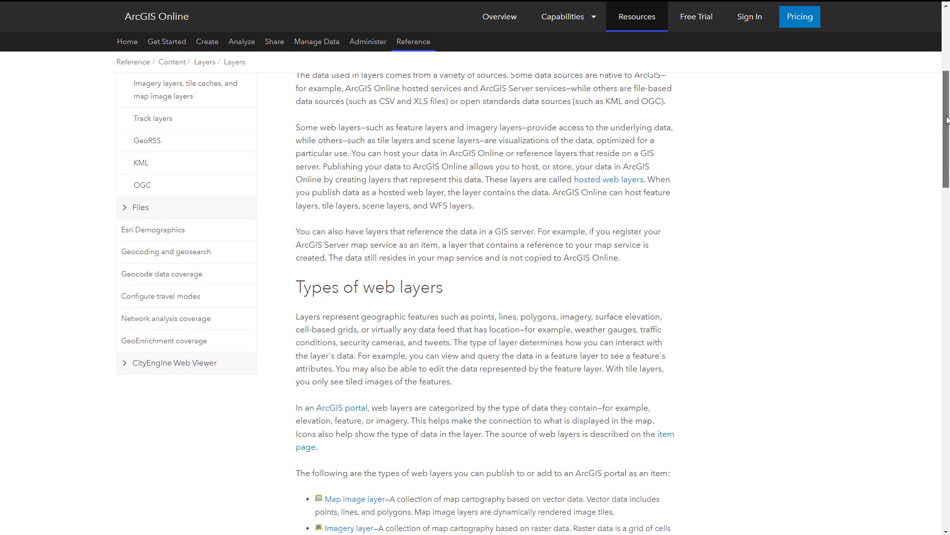
pyautogui.scroll(-3)
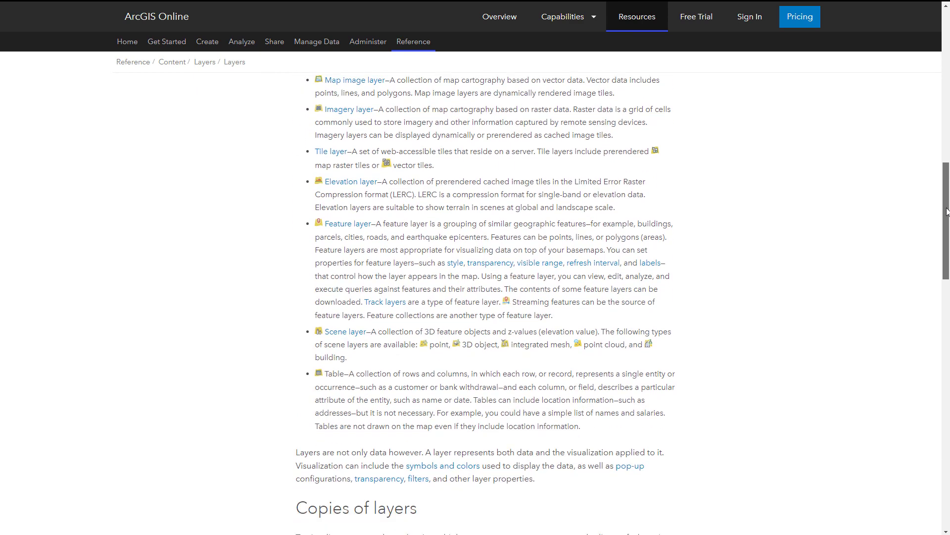
pyautogui.scroll(-3)
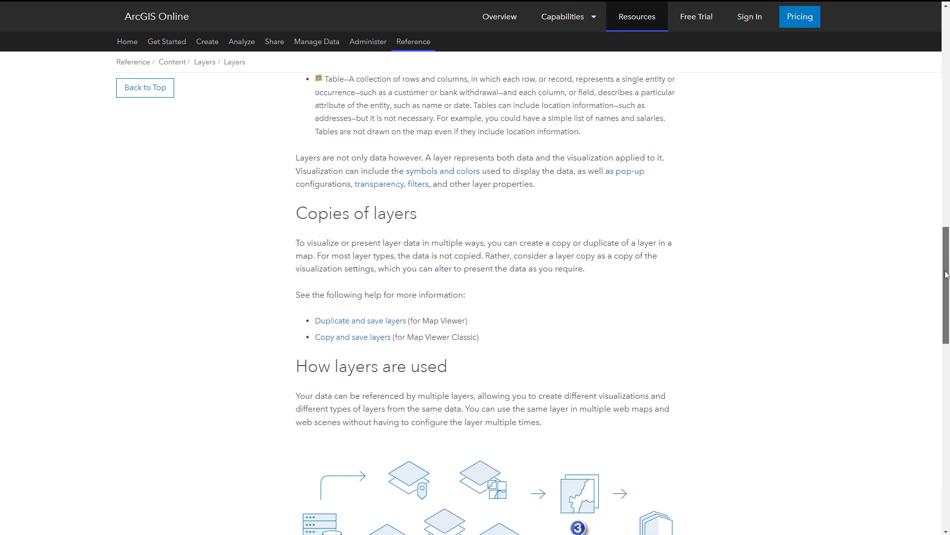
pyautogui.scroll(-3)
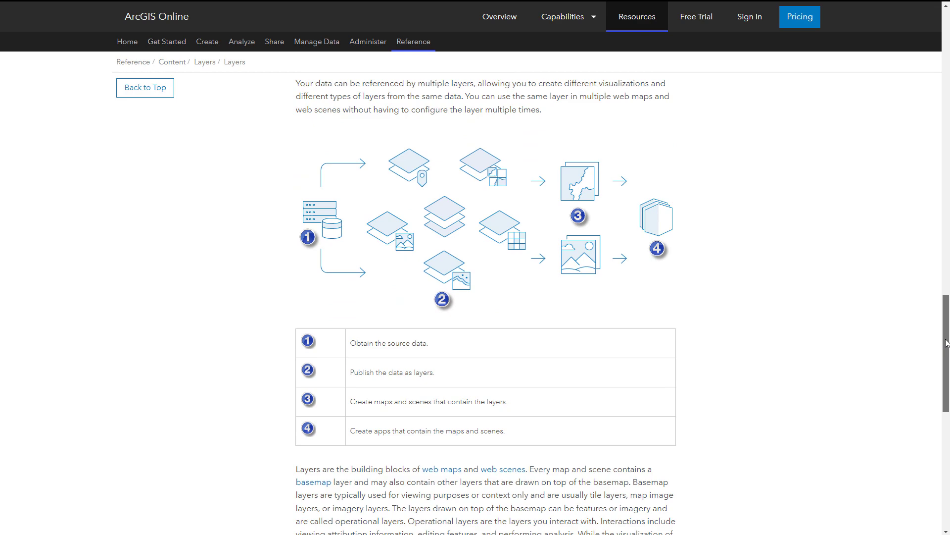
pyautogui.scroll(-3)
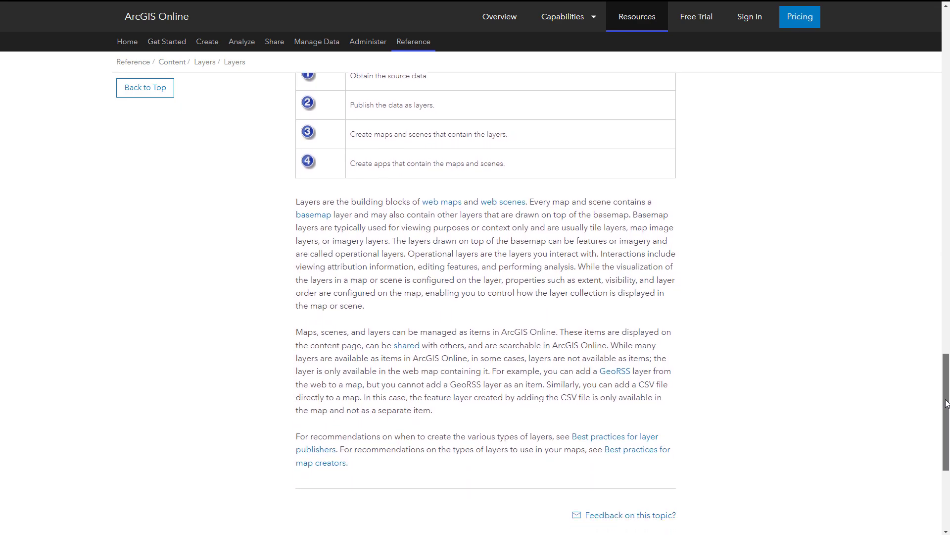
pyautogui.scroll(-3)
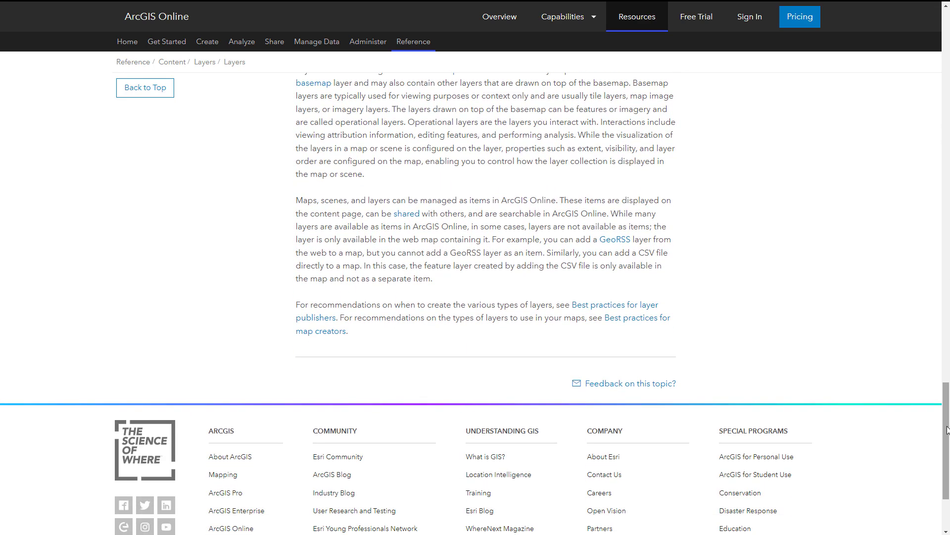